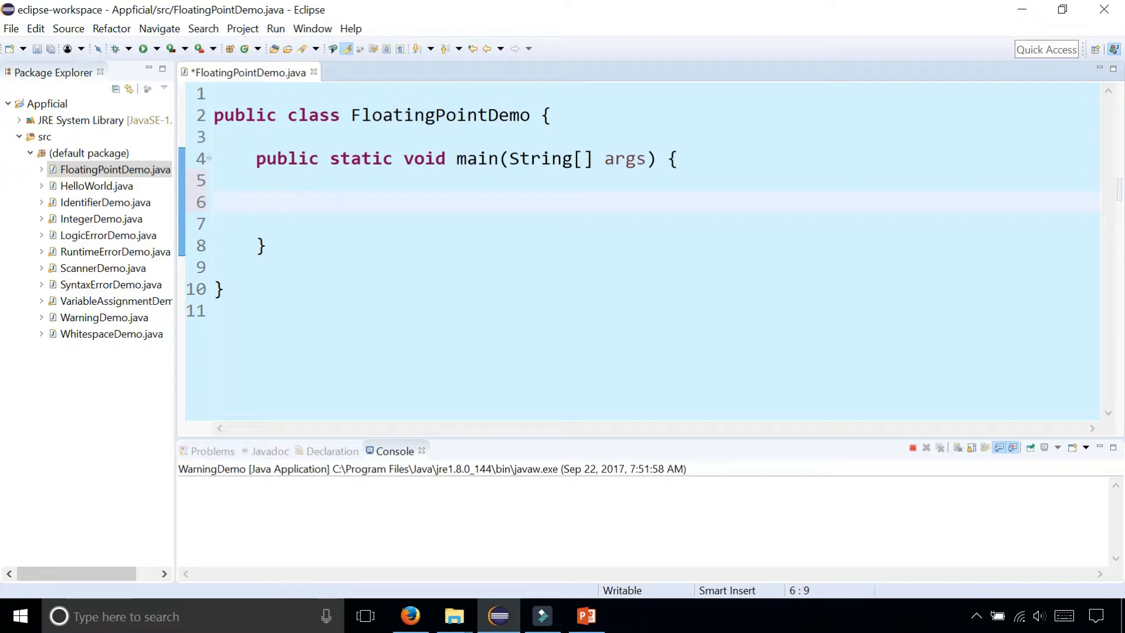
# Declare double price = 1.99, then insert digits to make it 12000.99.
pyautogui.write('double')
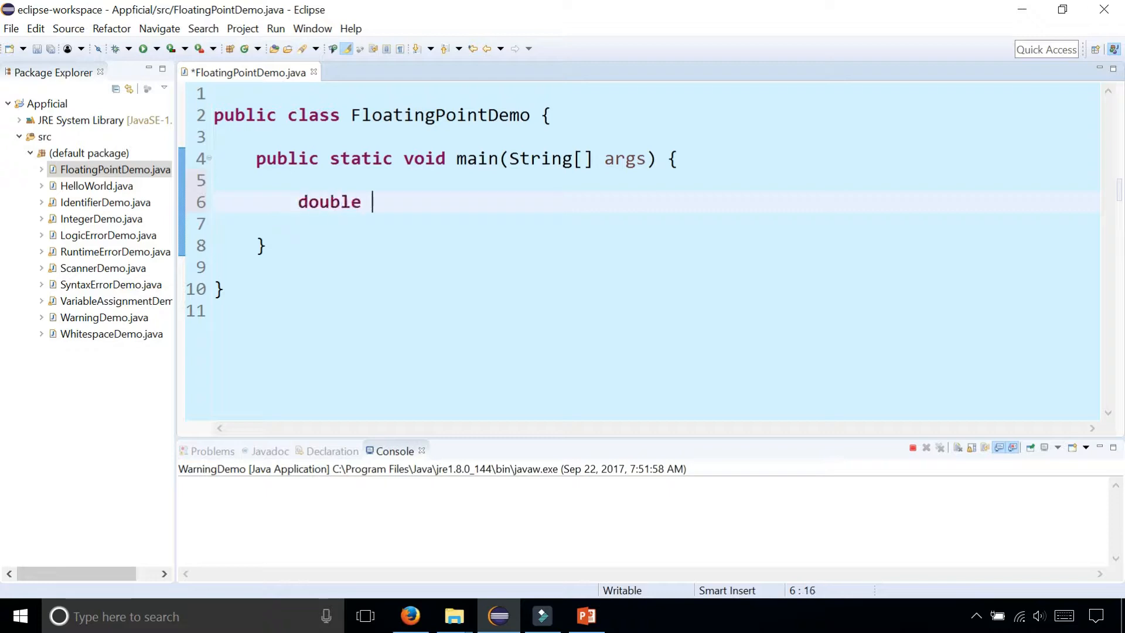
pyautogui.write('price = 1.')
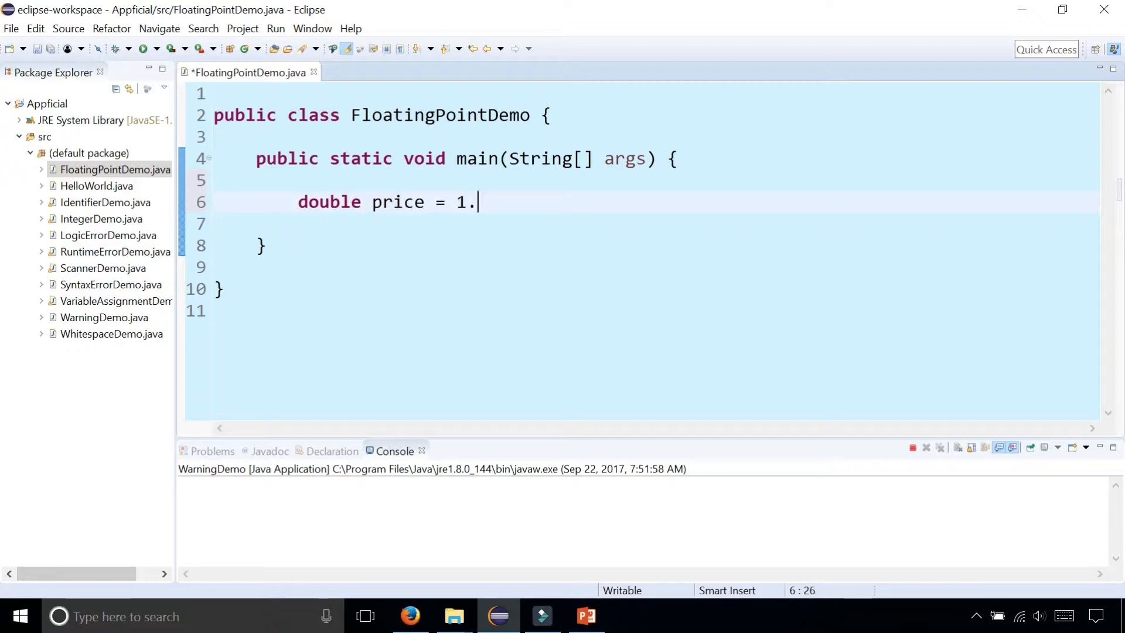
pyautogui.write('99;')
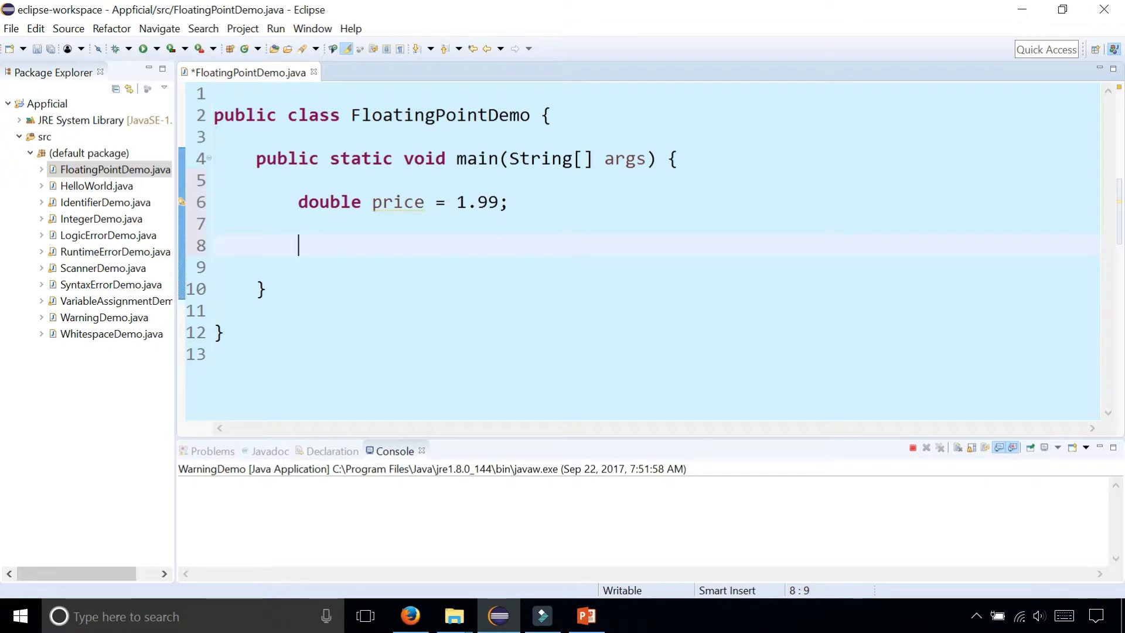
pyautogui.click(515, 201)
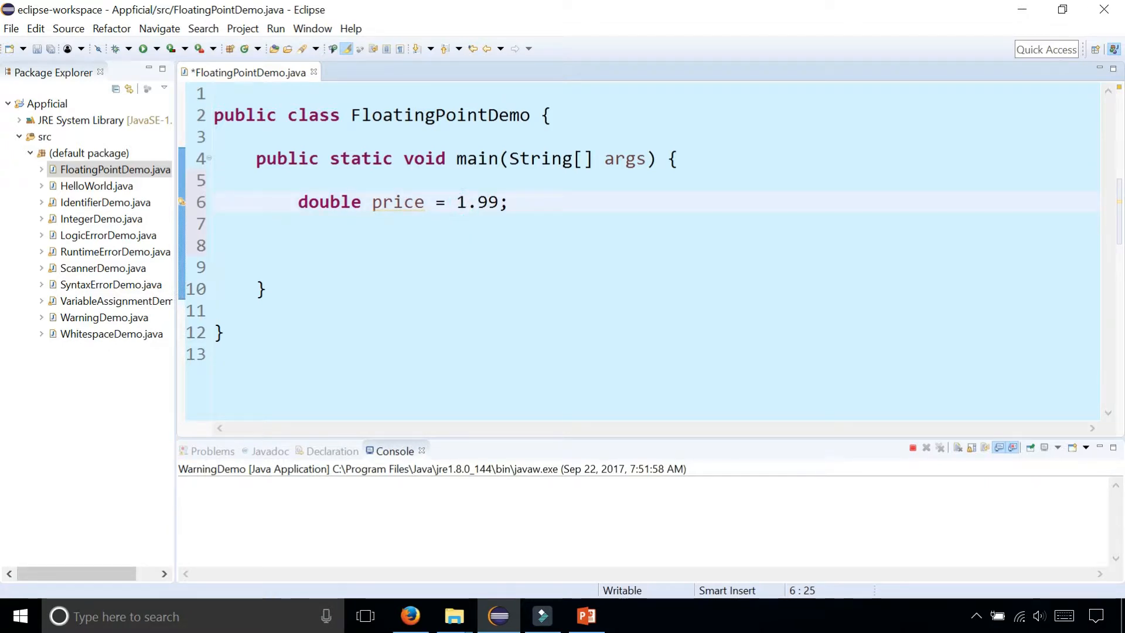
pyautogui.write('2')
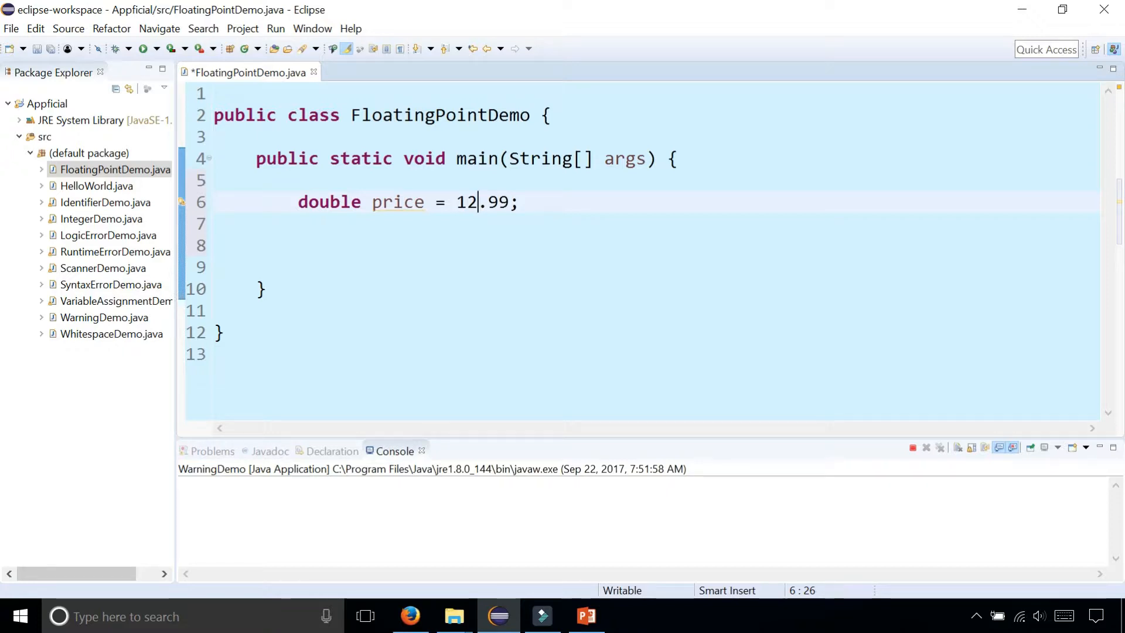
pyautogui.write('000')
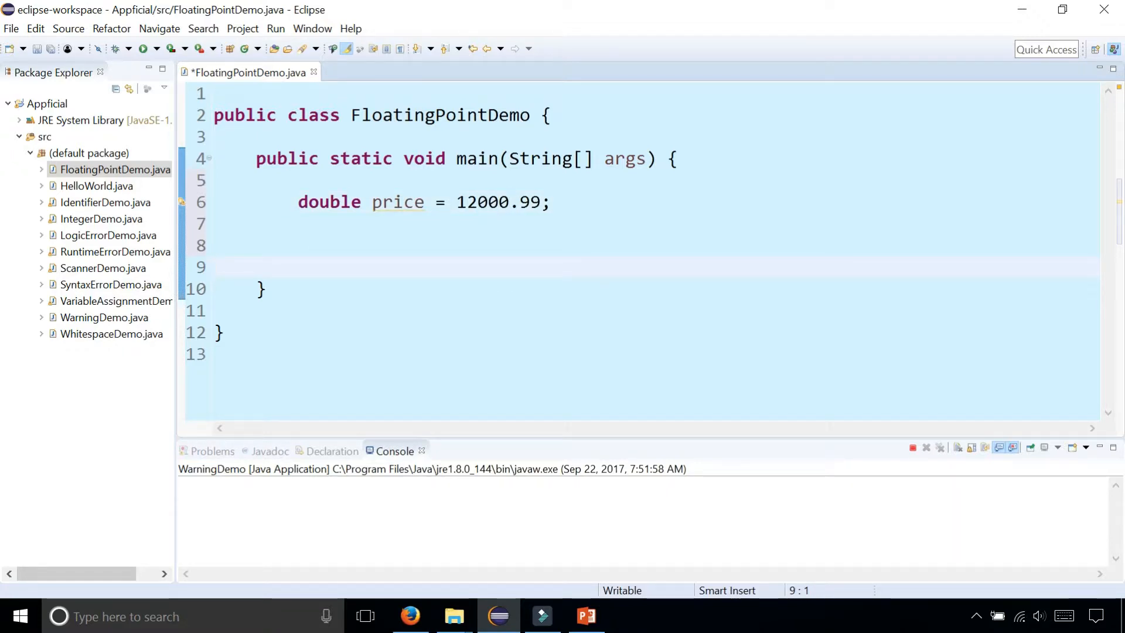
pyautogui.click(457, 202)
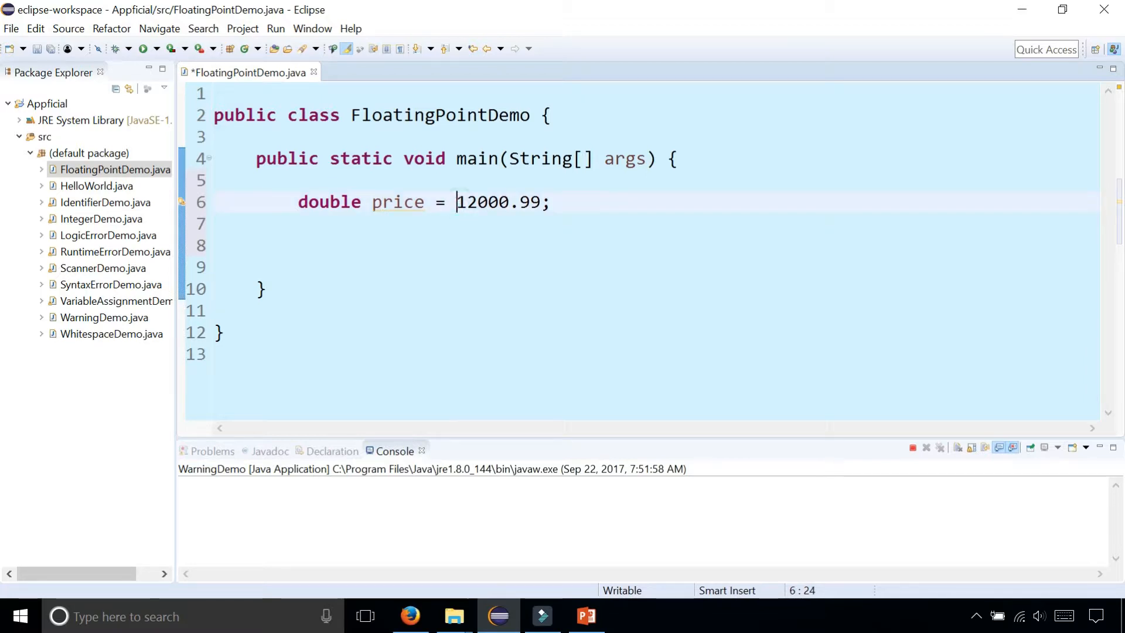
pyautogui.write('$')
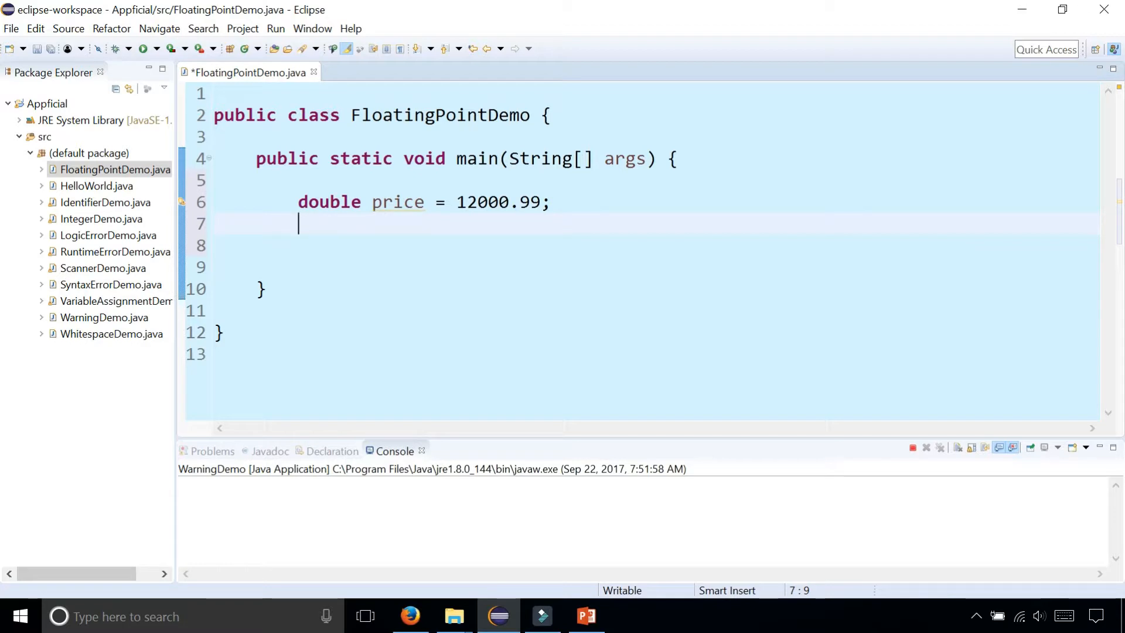
# Add an empty line directly below the double price = 12000.99 declaration.
pyautogui.doubleClick(494, 201)
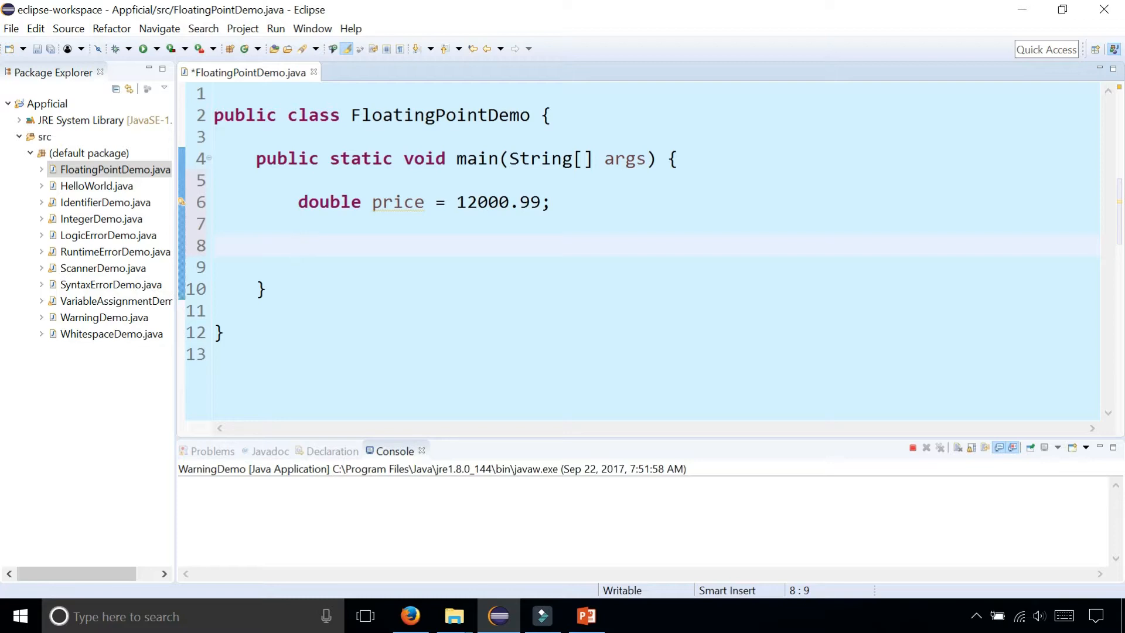
pyautogui.click(349, 201)
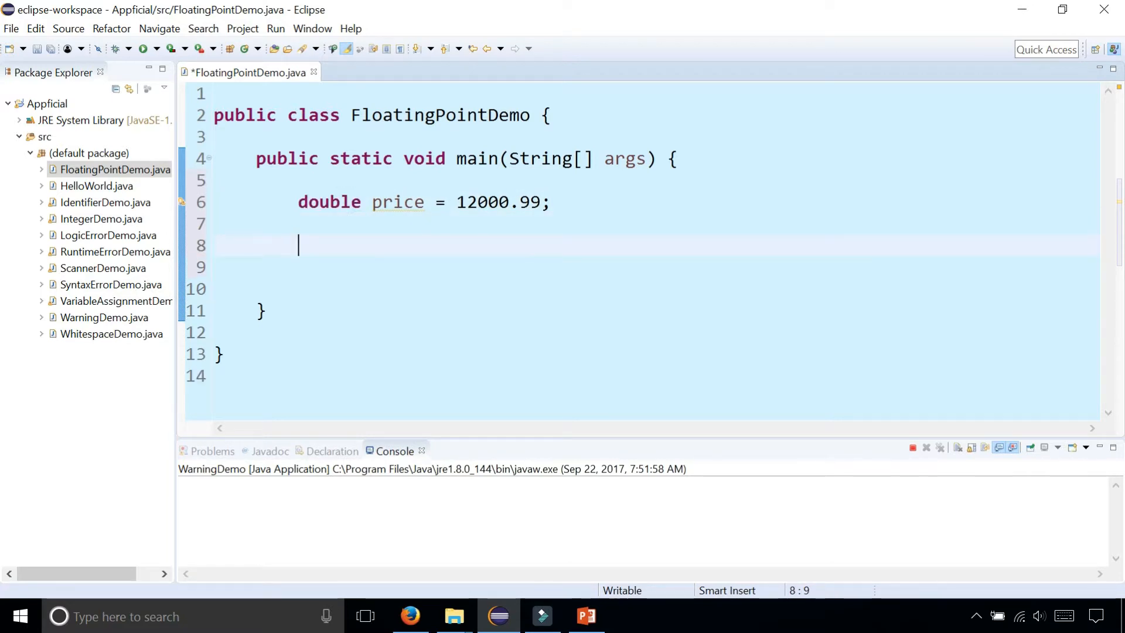
# Declare float cost = 42.19 without the F suffix, triggering the type-mismatch error.
pyautogui.write('float')
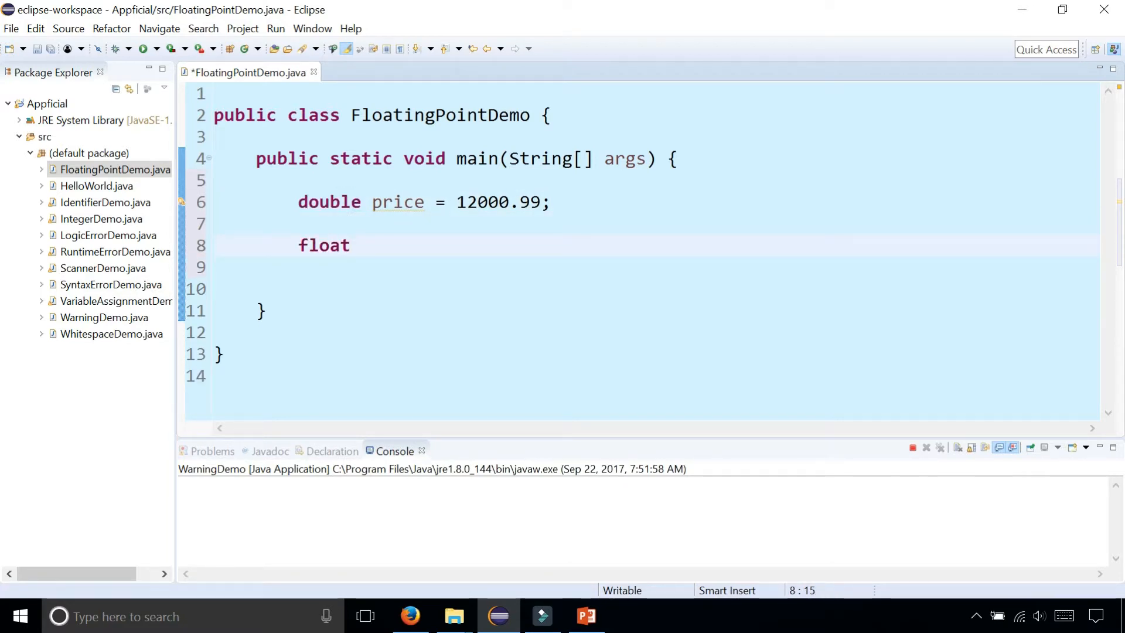
pyautogui.write('cost = 4')
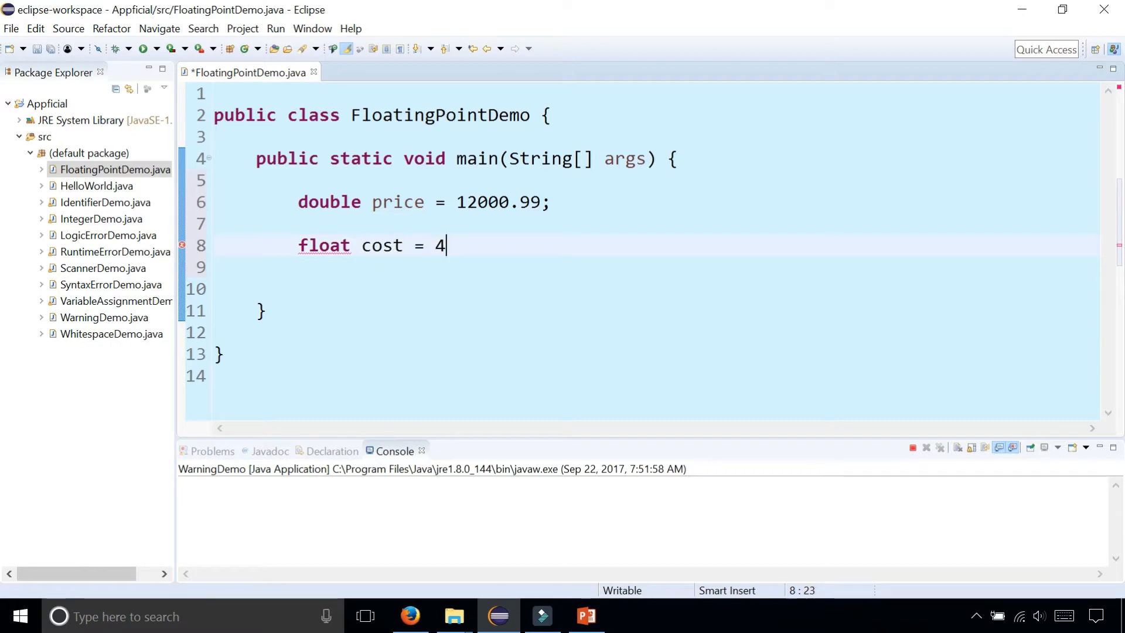
pyautogui.write('2.19;')
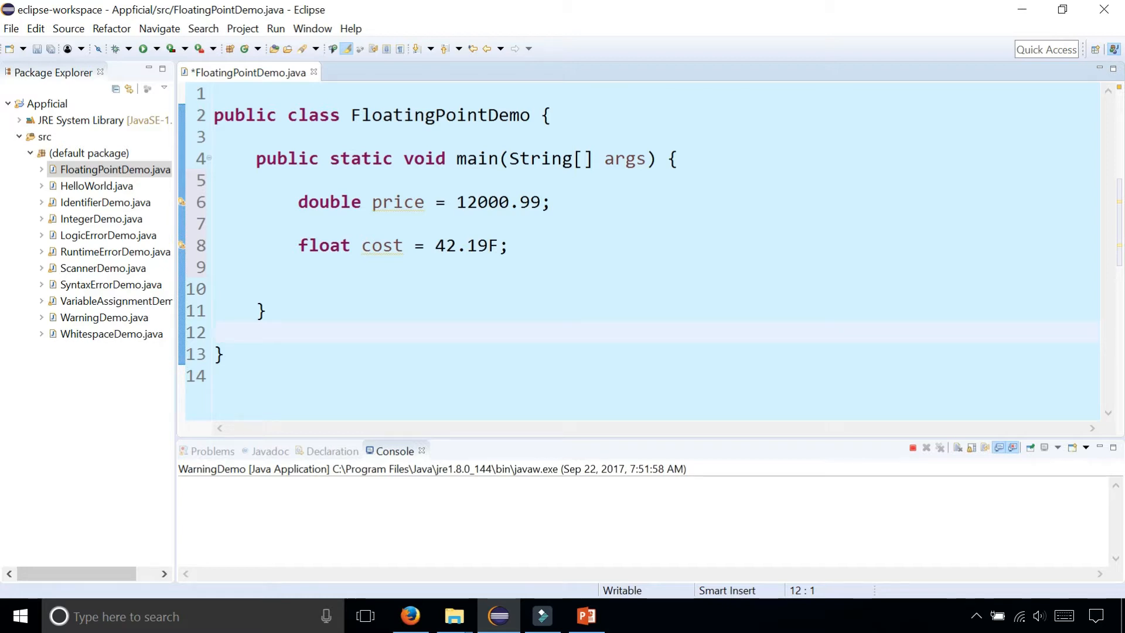
pyautogui.press('BackSpace')
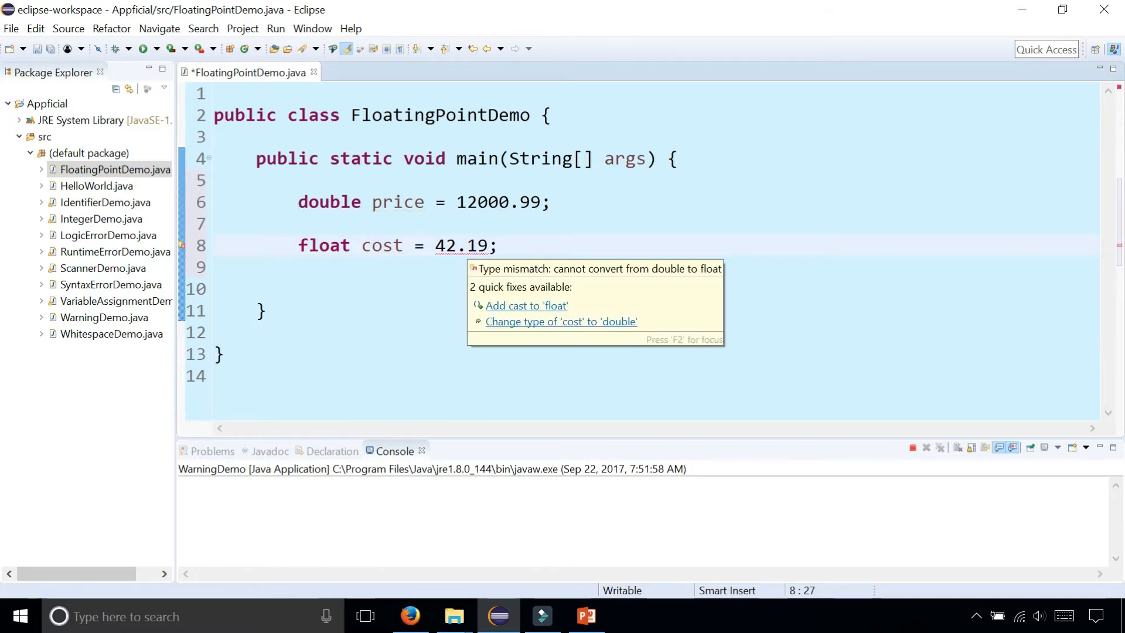
pyautogui.moveTo(509, 311)
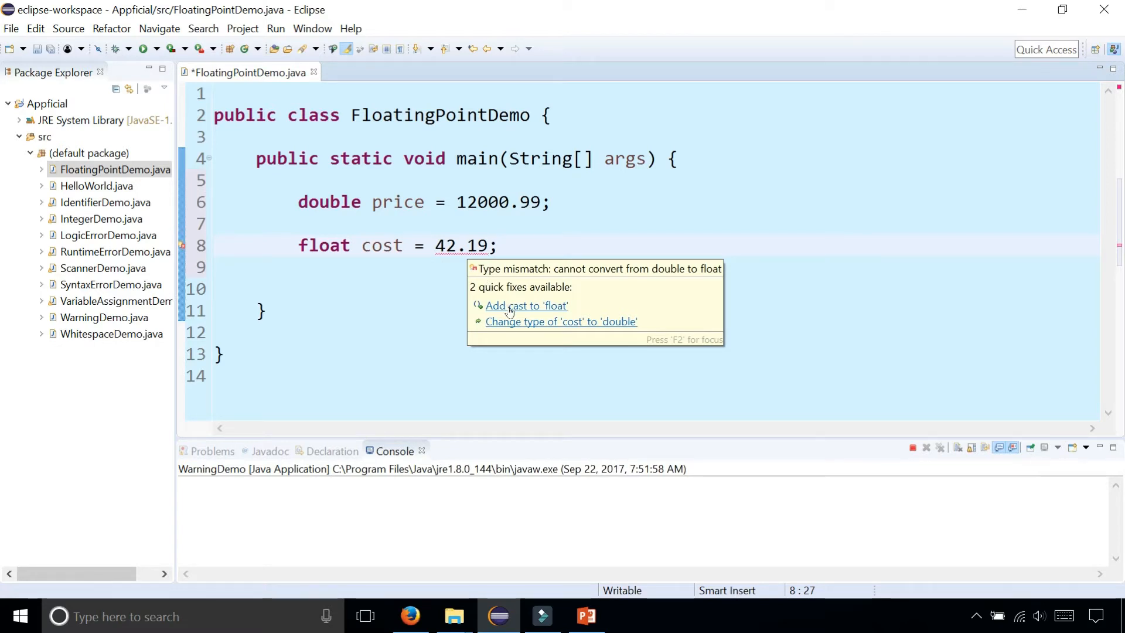
# Cast cost to (float) 42.19 and declare float cost2 = 42.19F below it.
pyautogui.click(525, 305)
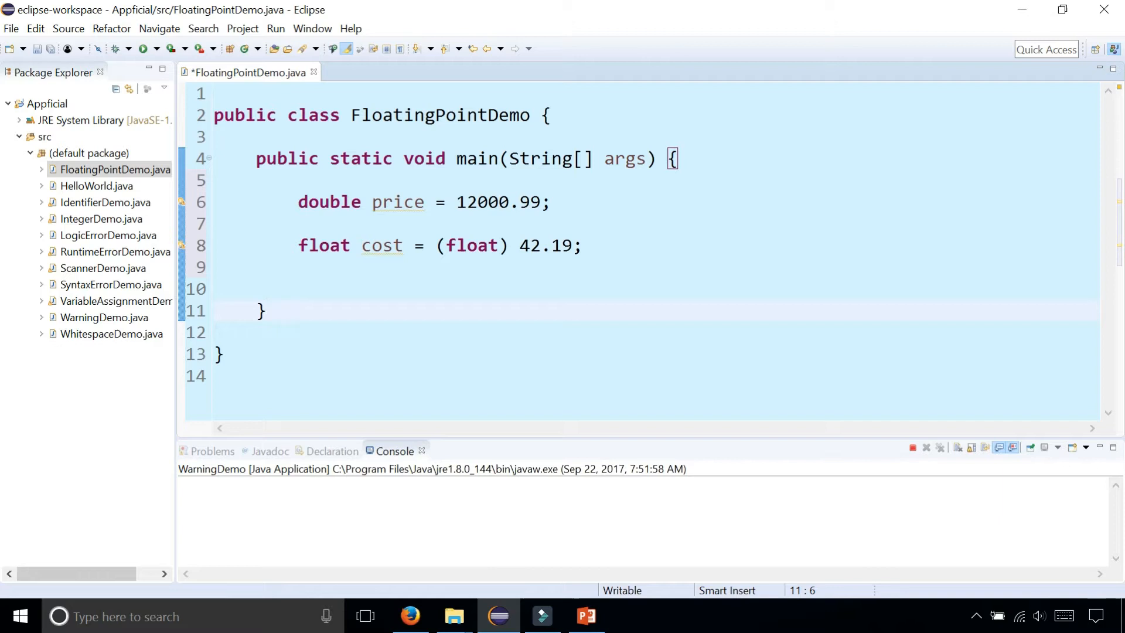
pyautogui.write('float coa')
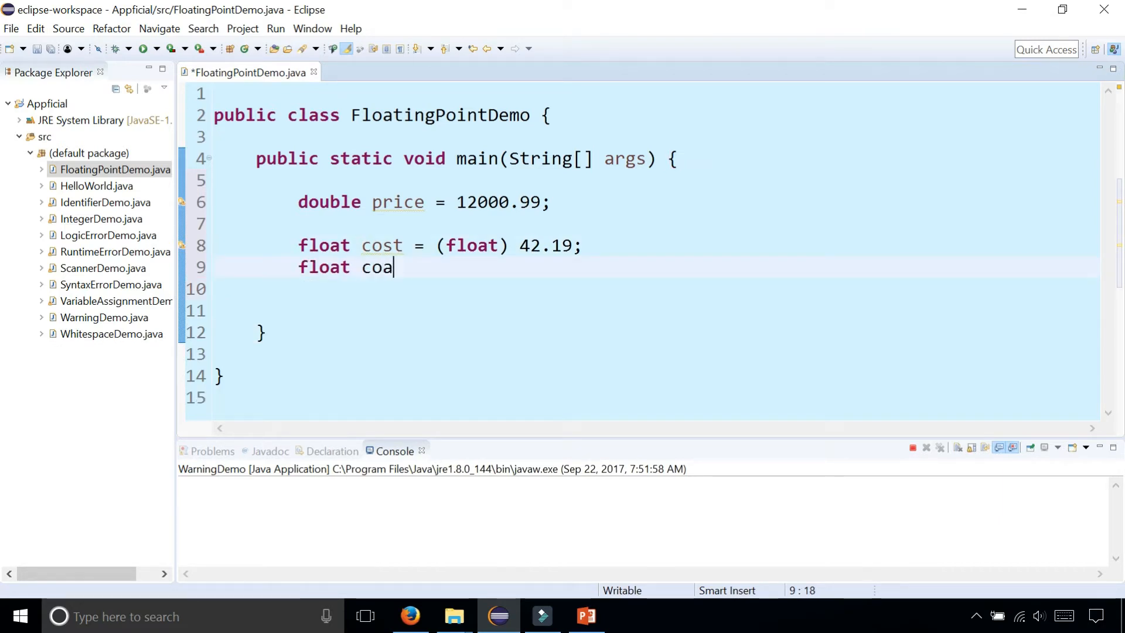
pyautogui.write('st2 =')
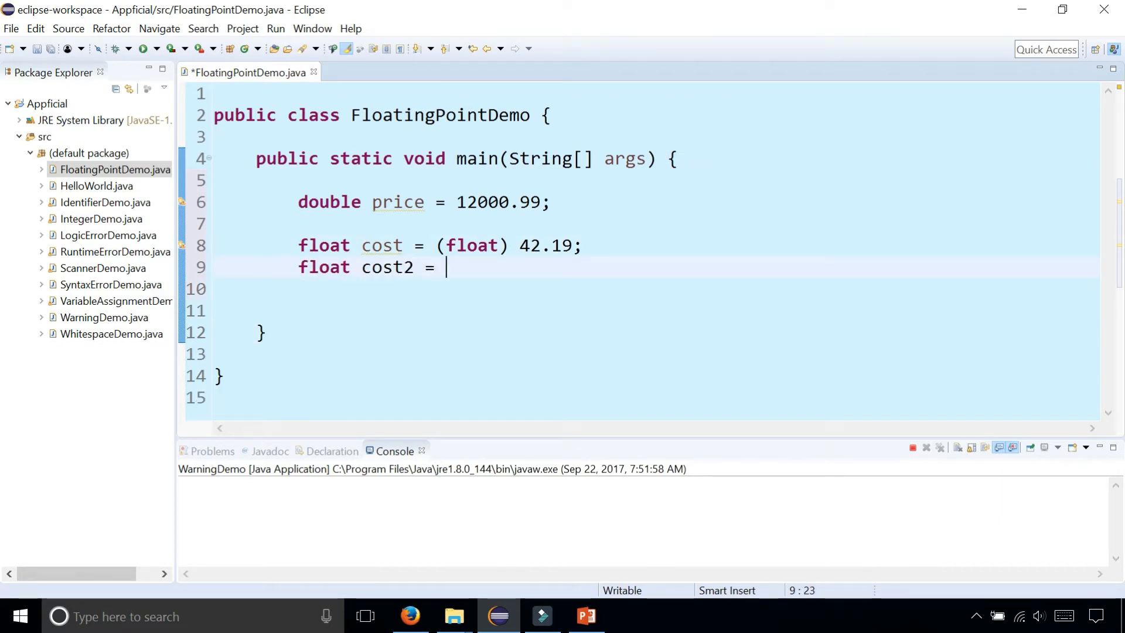
pyautogui.write('42.19')
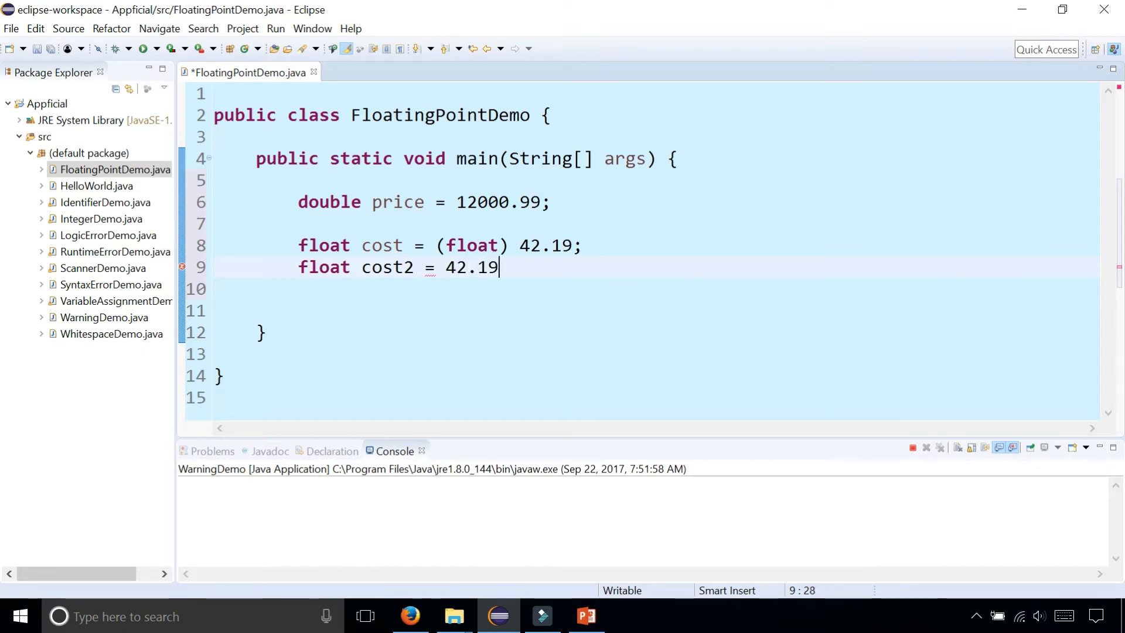
pyautogui.write('F;')
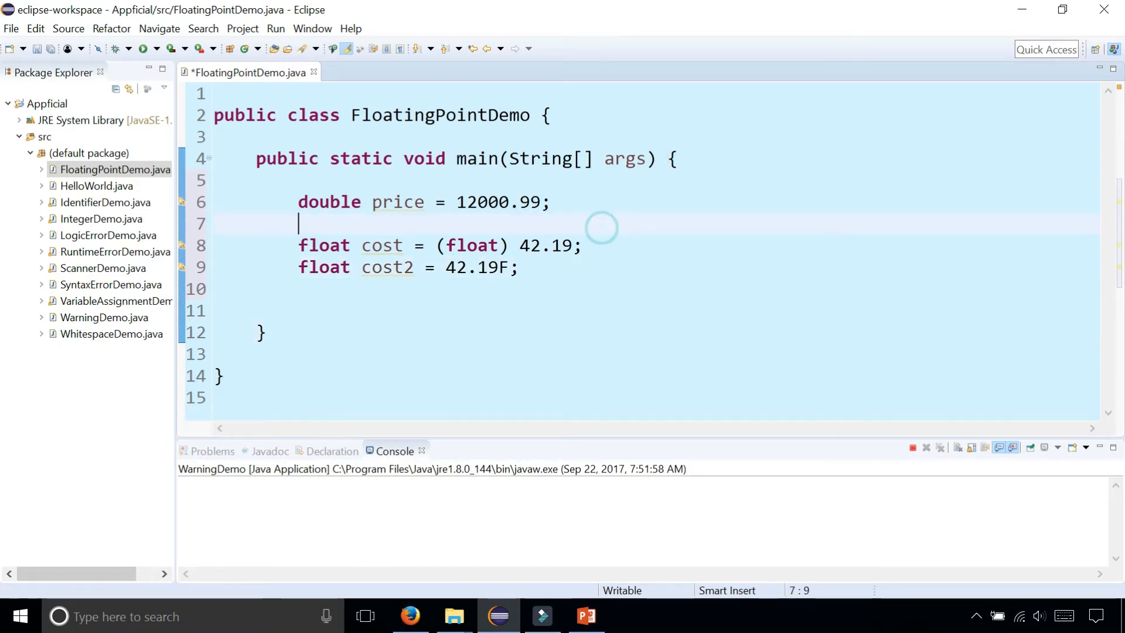
# Add two blank lines between price = 12000.99 and the float cost declarations.
pyautogui.press('Enter')
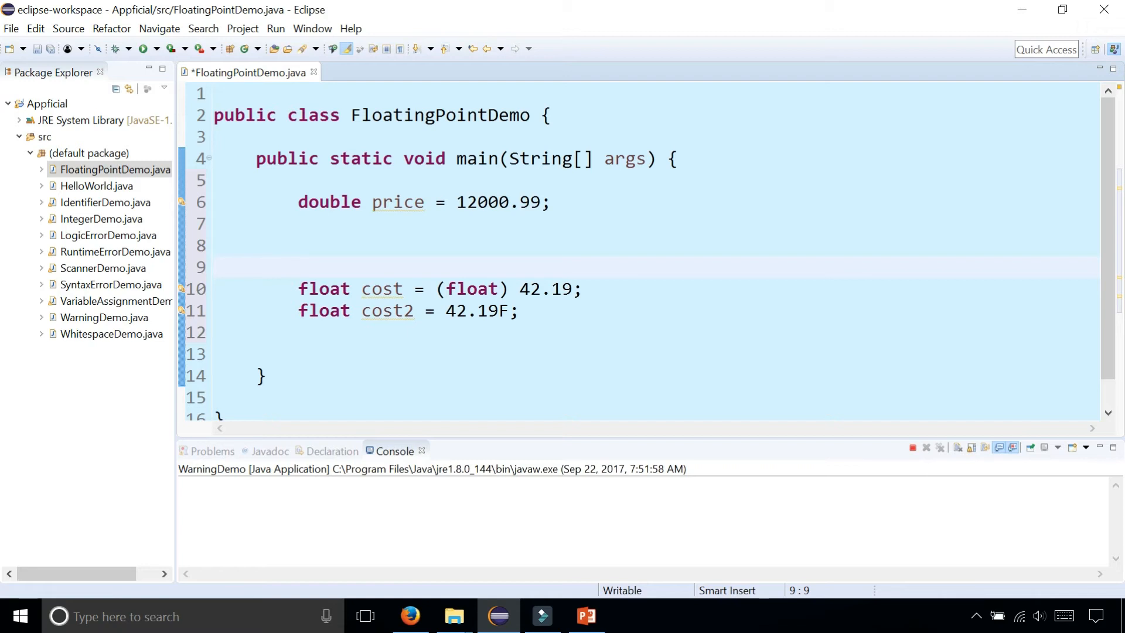
pyautogui.click(300, 267)
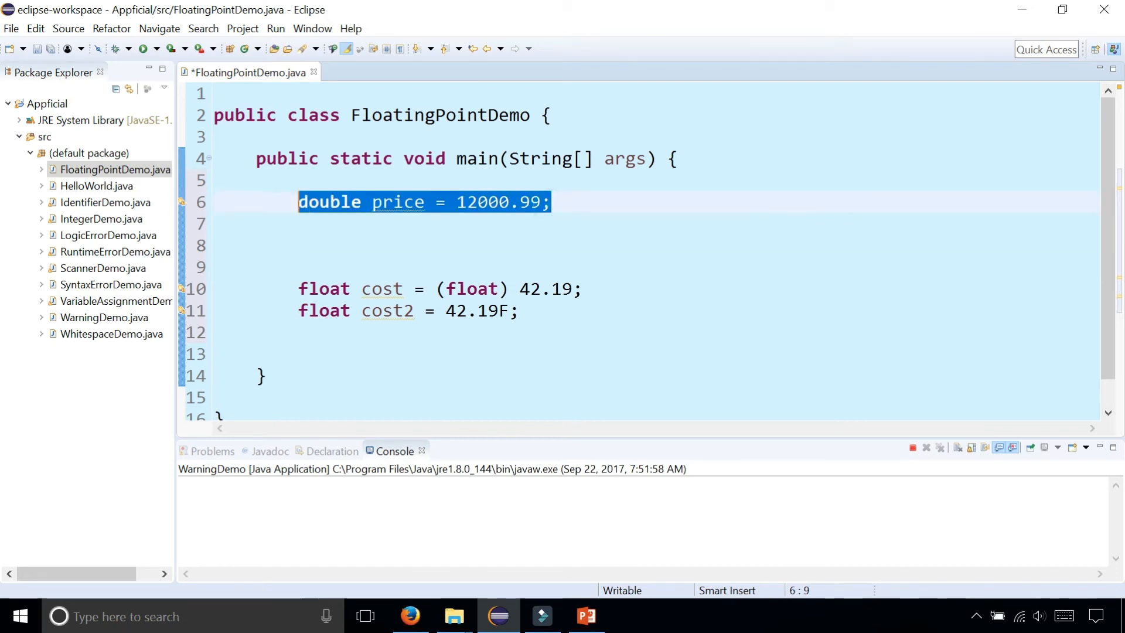
pyautogui.click(514, 202)
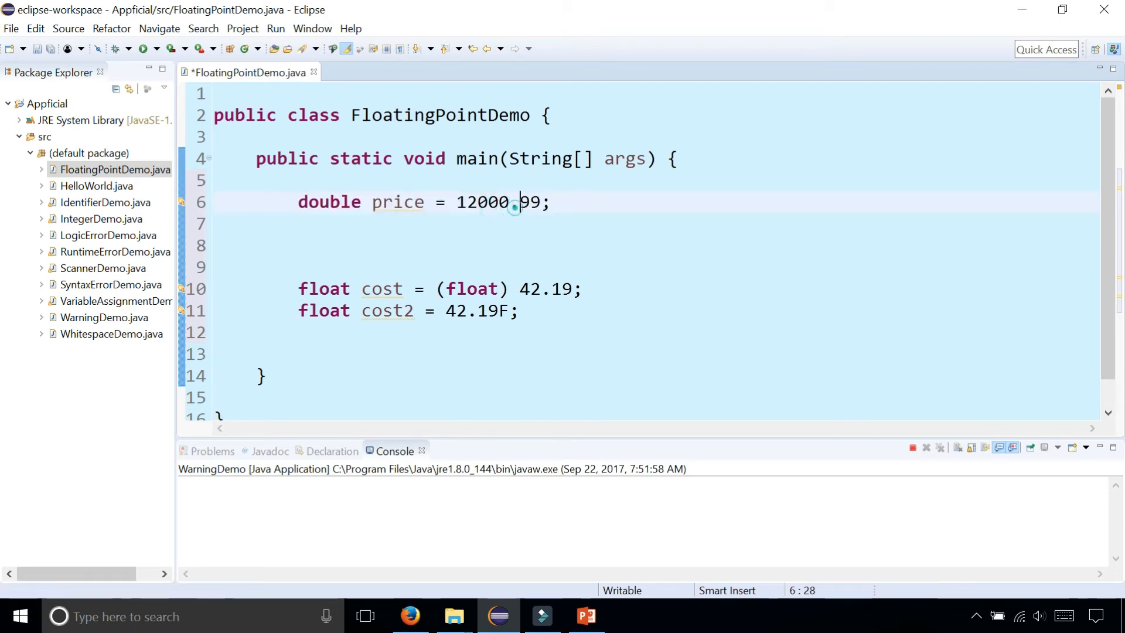